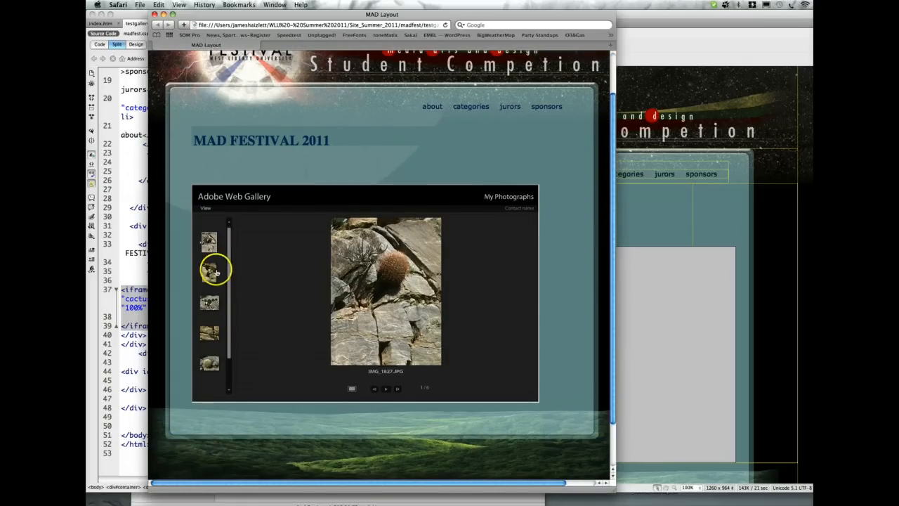
# - Show another cactus photo and step through the embedded gallery slideshow
pyautogui.click(385, 389)
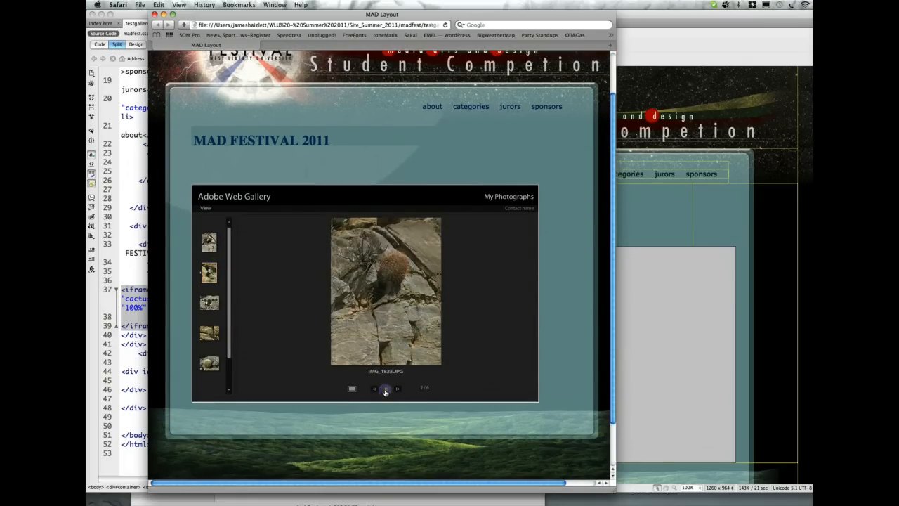
pyautogui.click(385, 390)
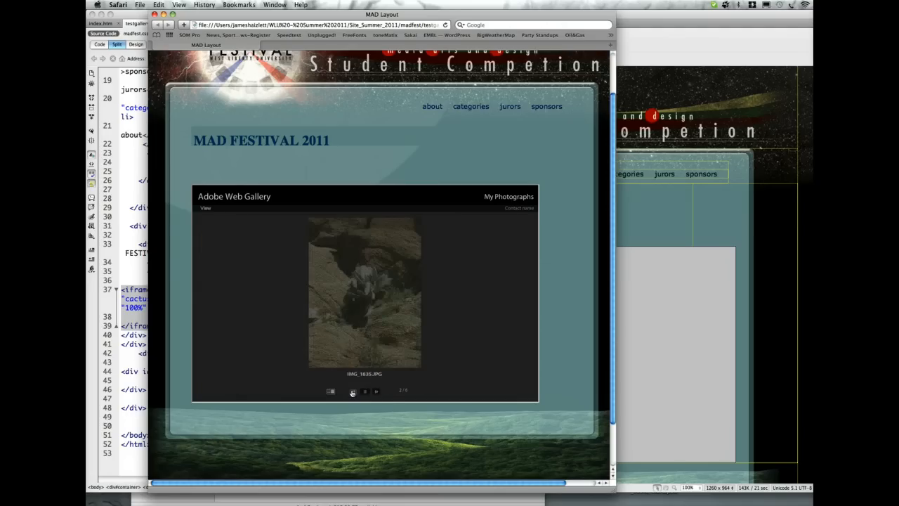
pyautogui.click(376, 391)
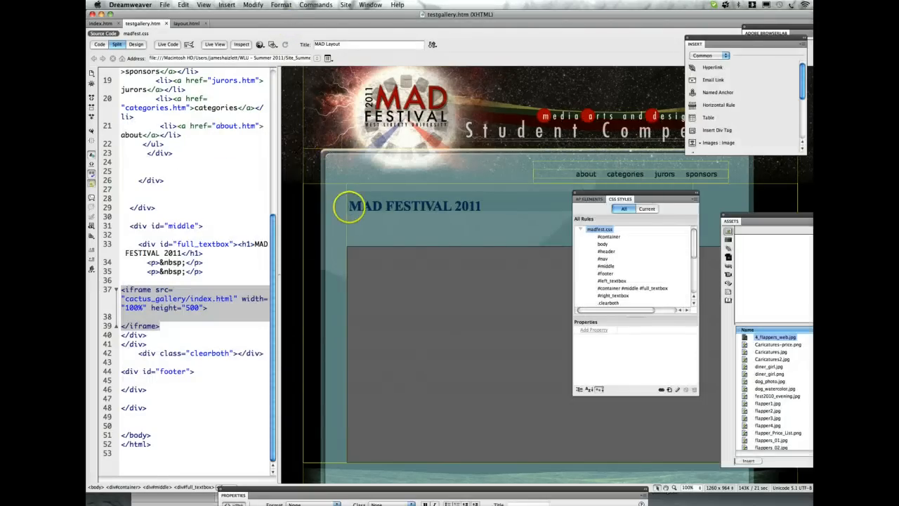
pyautogui.moveTo(420, 242)
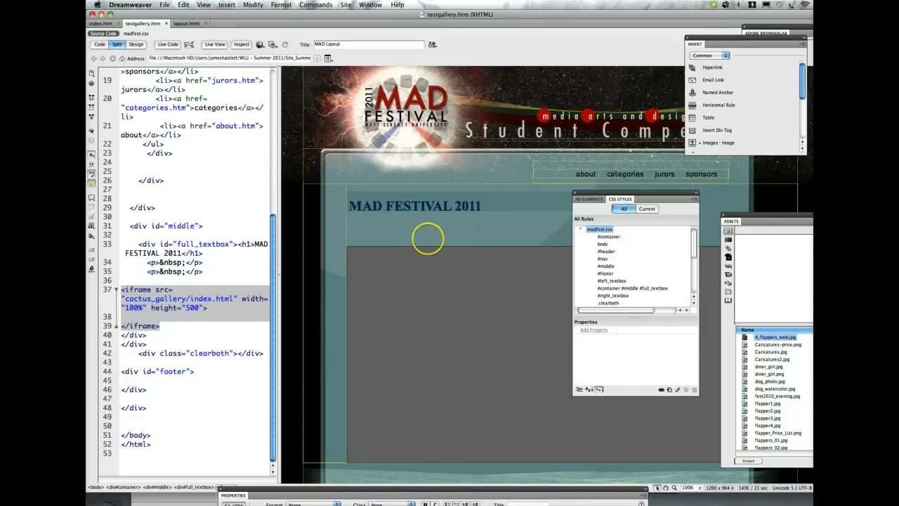
pyautogui.moveTo(380, 304)
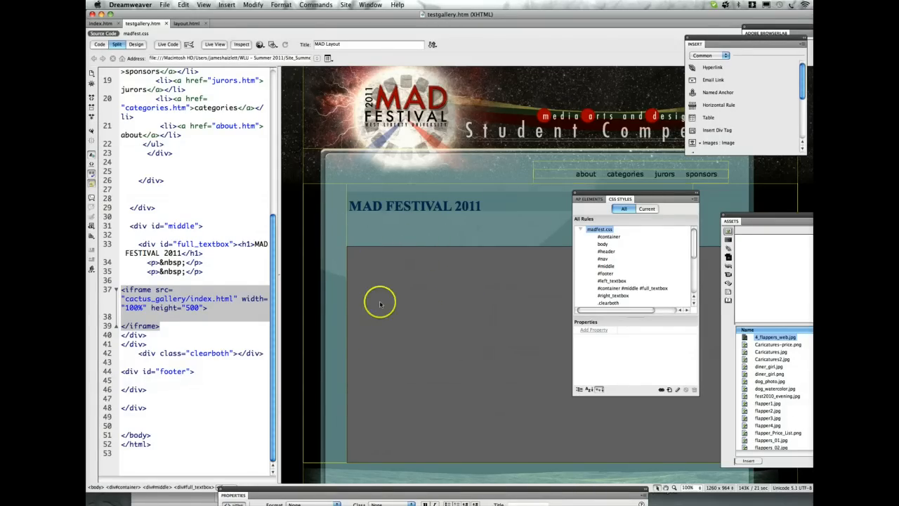
# - Select the gallery iframe's height value of 500 in Code view
pyautogui.click(138, 289)
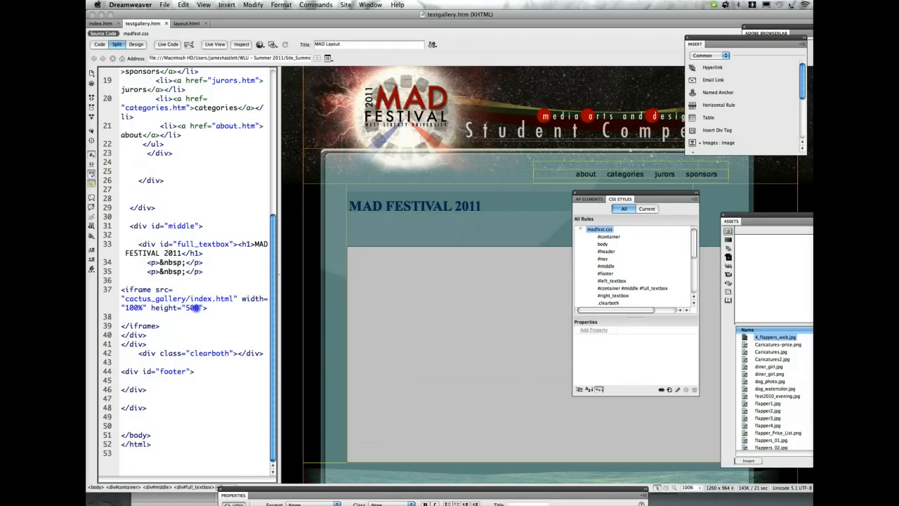
pyautogui.doubleClick(190, 308)
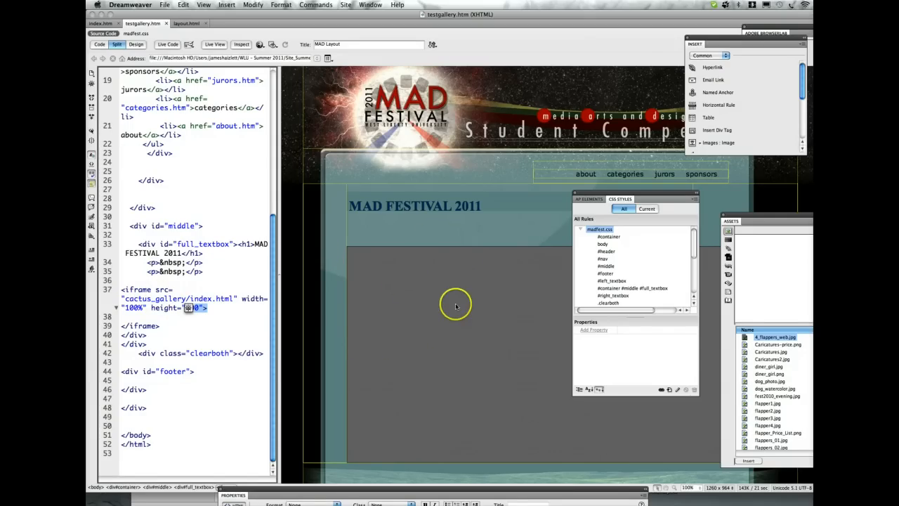
pyautogui.moveTo(466, 300)
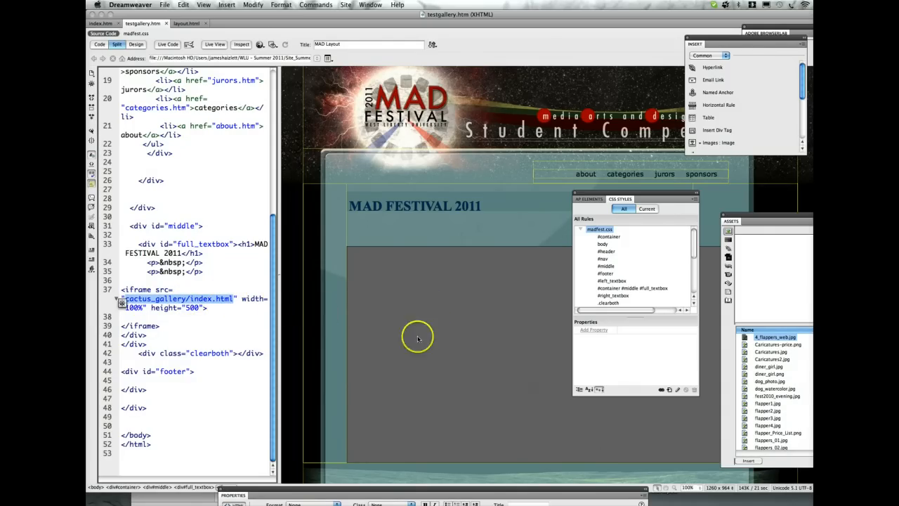
# - Preview the MAD Festival page in Safari
pyautogui.click(260, 44)
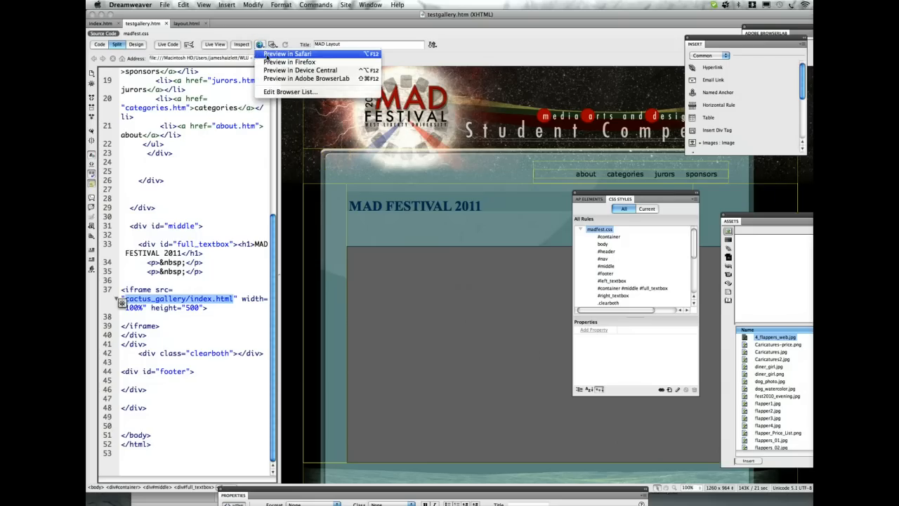
pyautogui.click(287, 53)
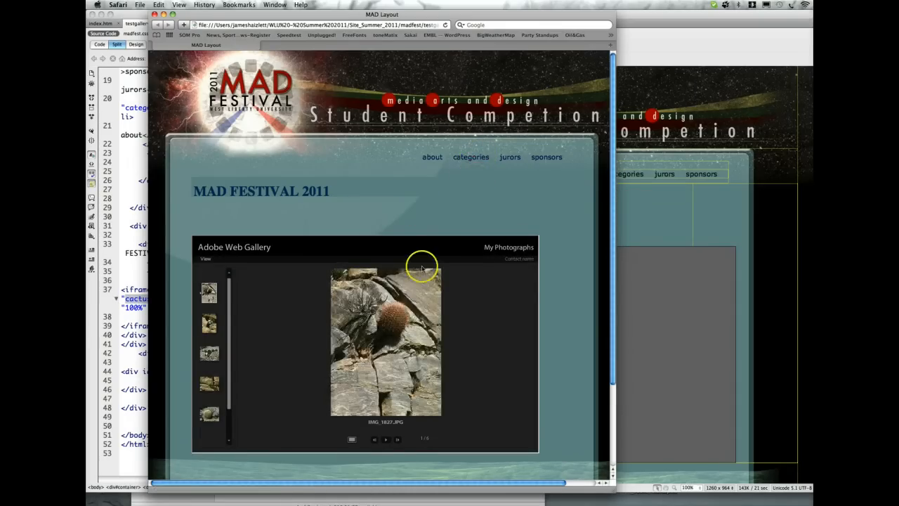
pyautogui.moveTo(432, 232)
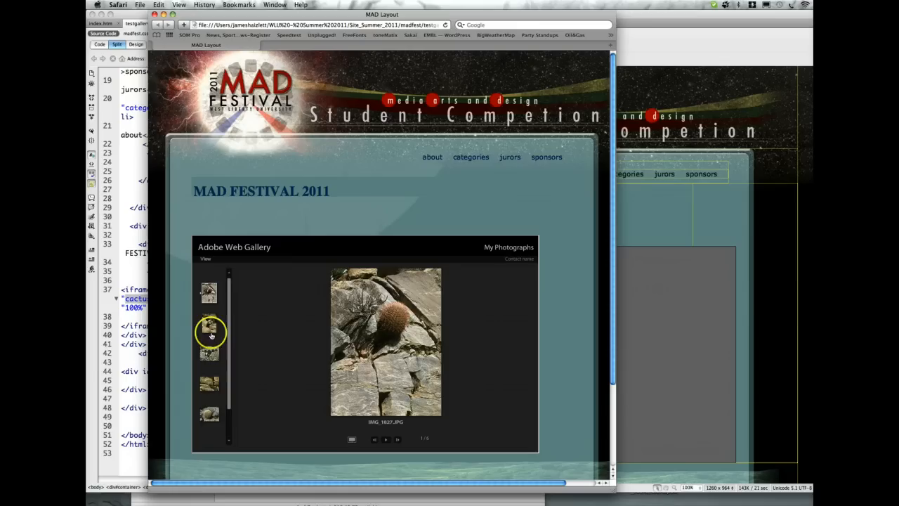
# - Display the second cactus photo from the gallery thumbnails
pyautogui.click(210, 353)
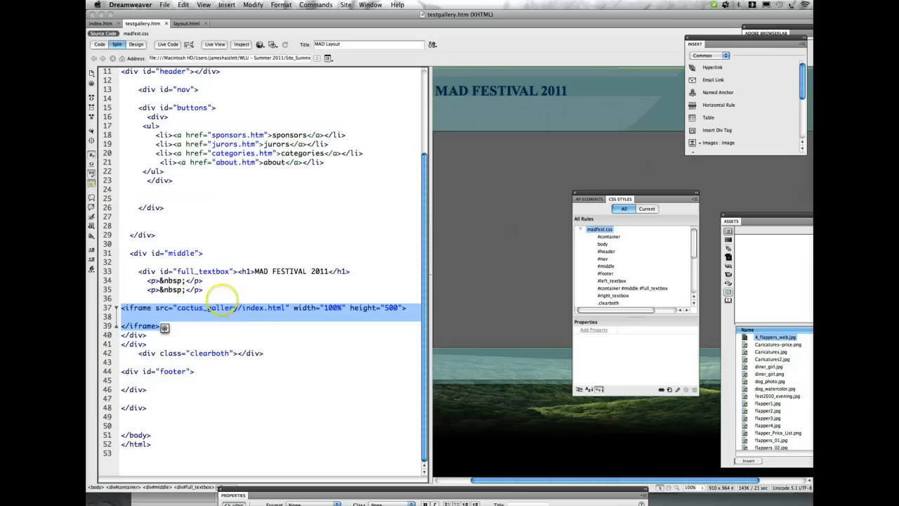
pyautogui.moveTo(302, 313)
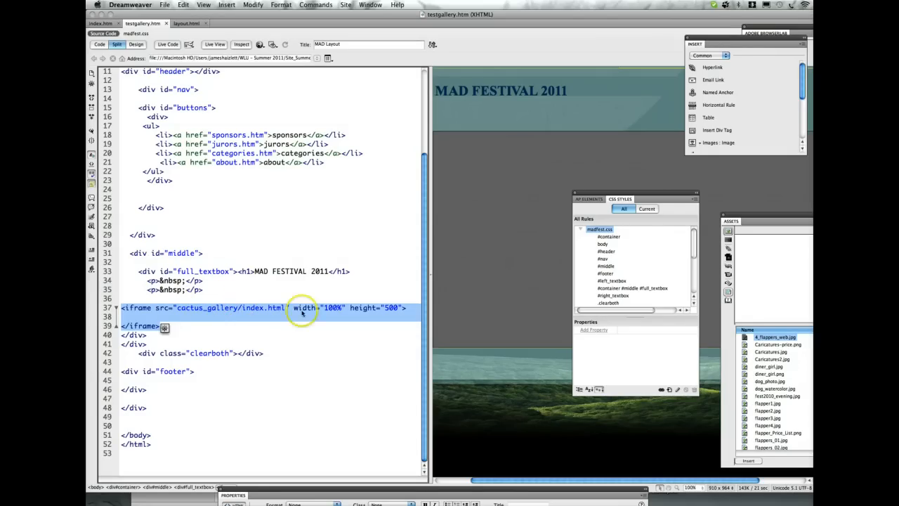
pyautogui.moveTo(365, 307)
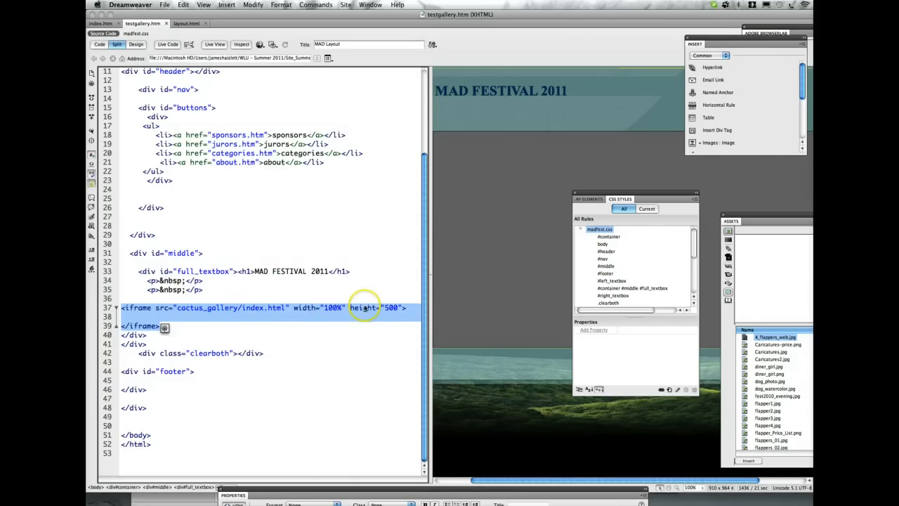